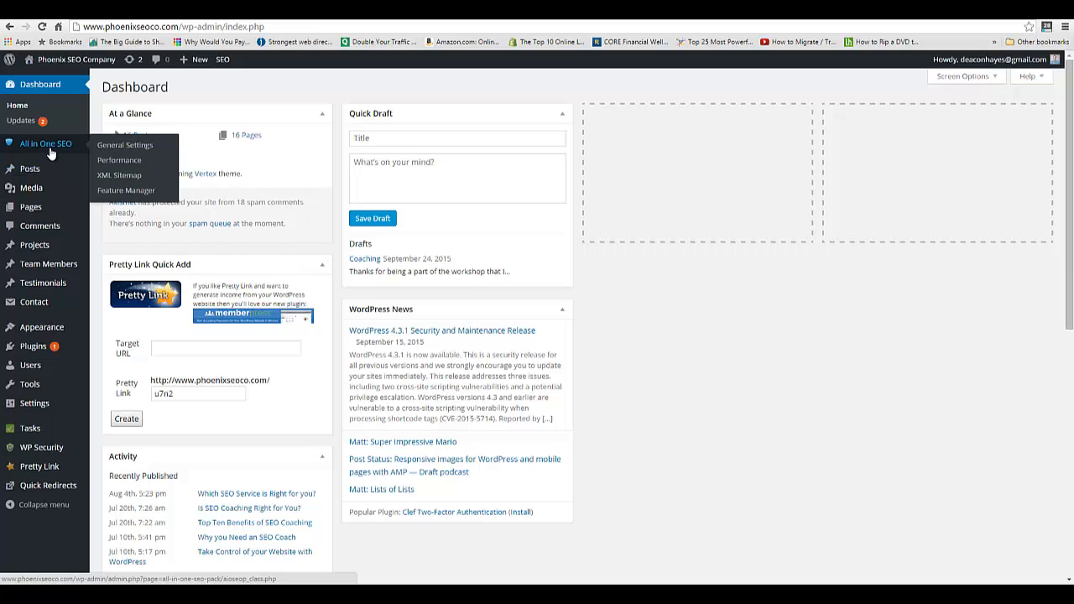
pyautogui.moveTo(44, 178)
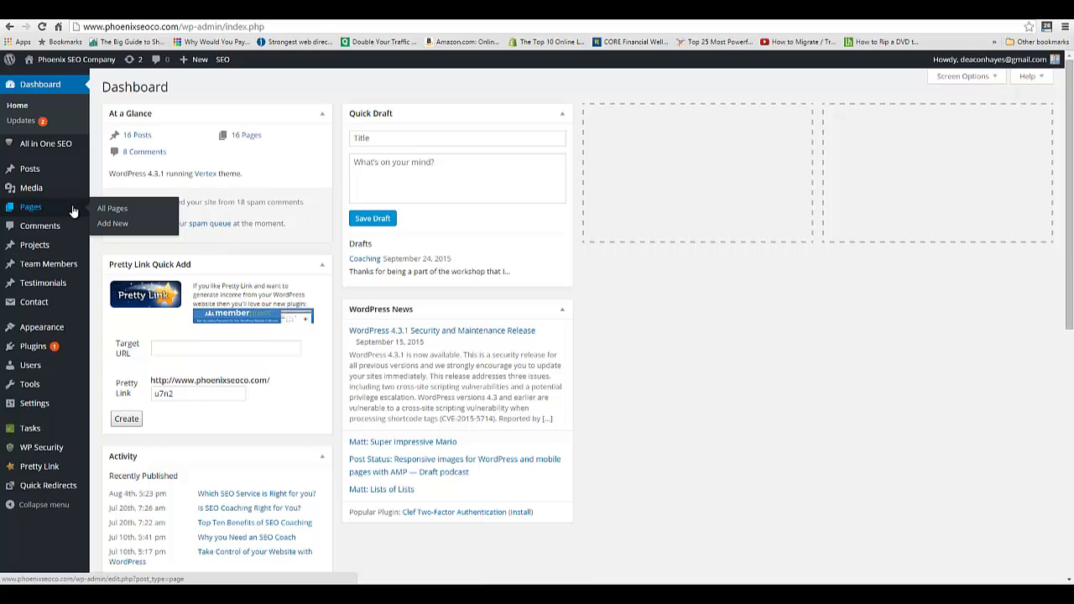
# - Show the Pages list with its SEO title, description and keywords columns
pyautogui.click(110, 208)
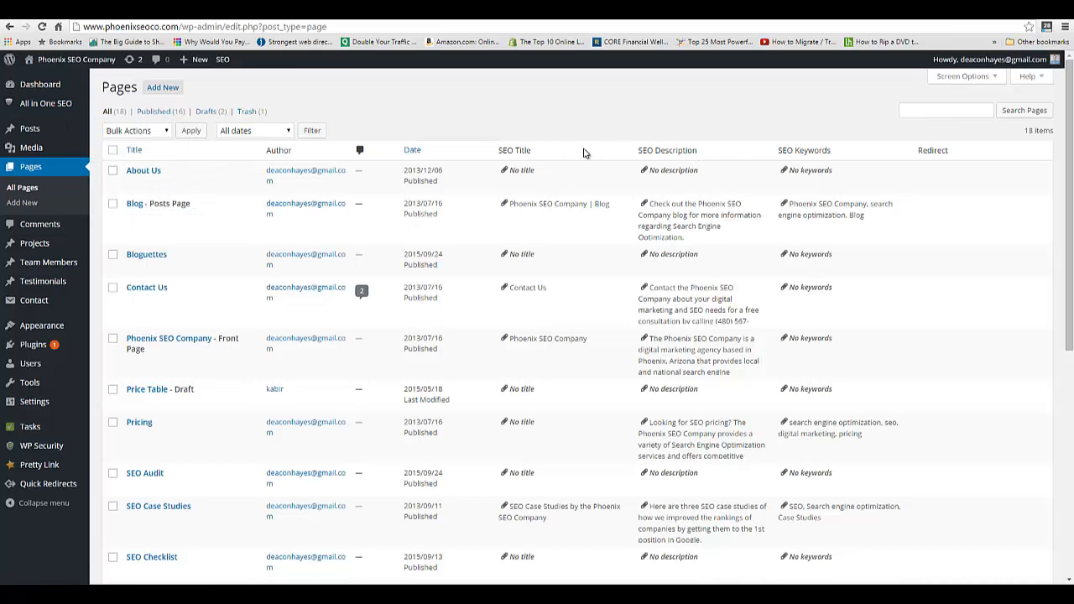
pyautogui.moveTo(613, 155)
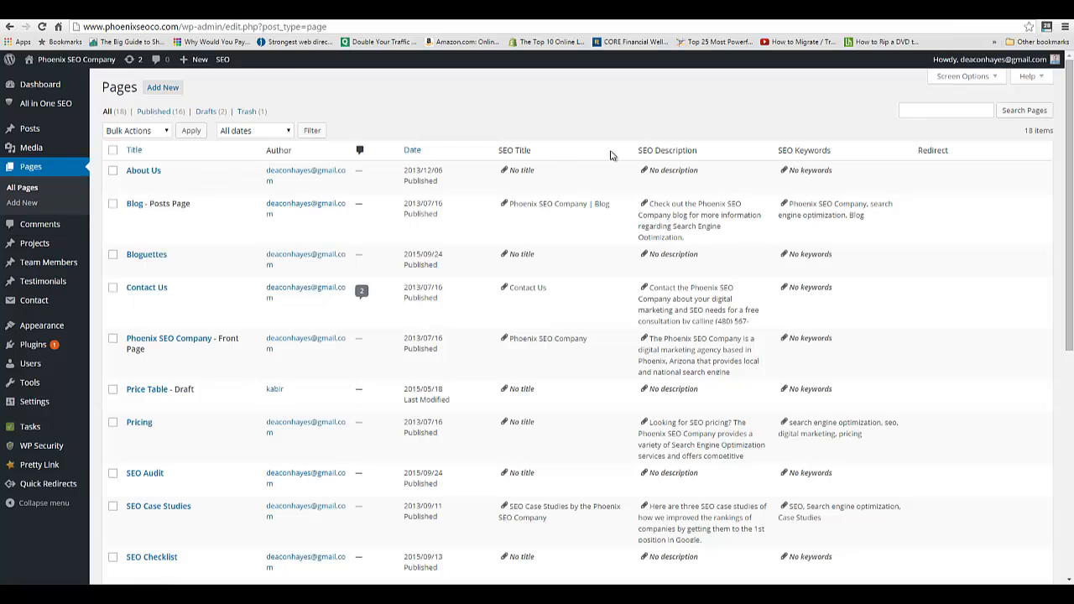
pyautogui.moveTo(932, 151)
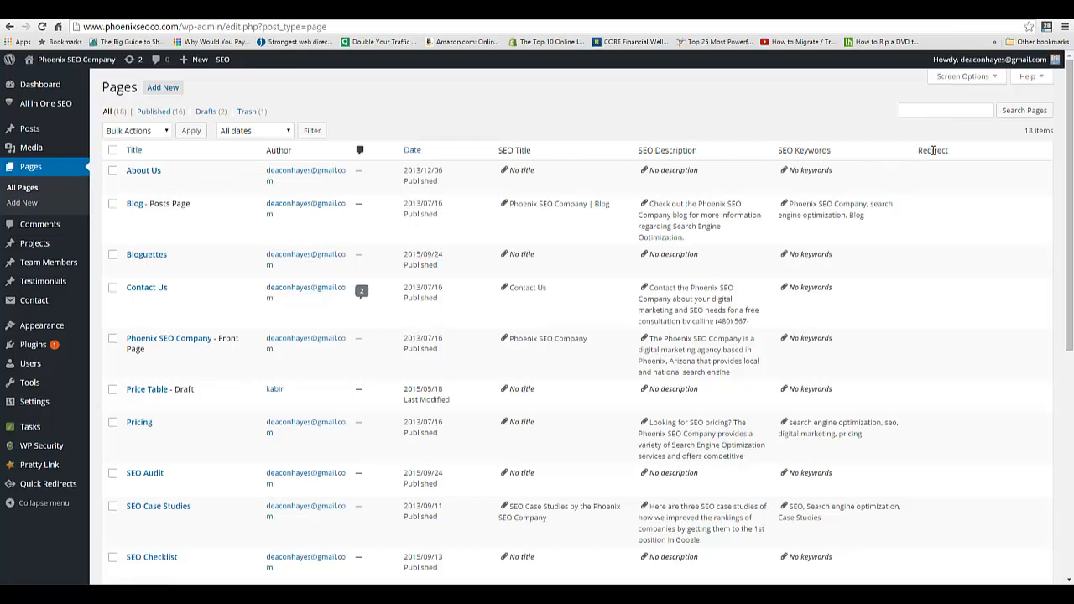
pyautogui.moveTo(145, 171)
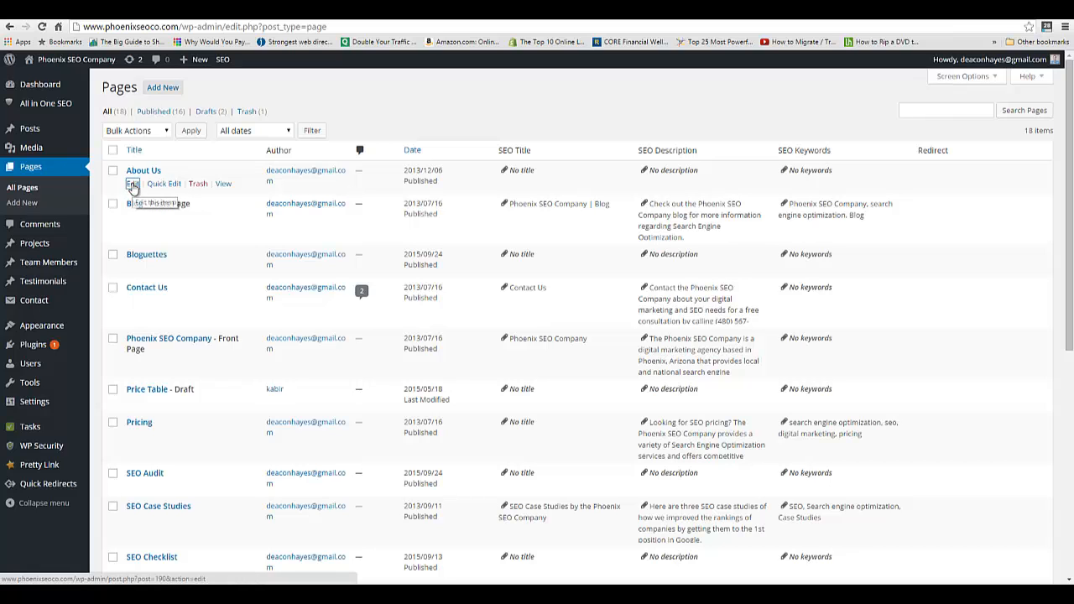
# - Edit the About Us page and bring its All in One SEO Pack box into view
pyautogui.click(131, 183)
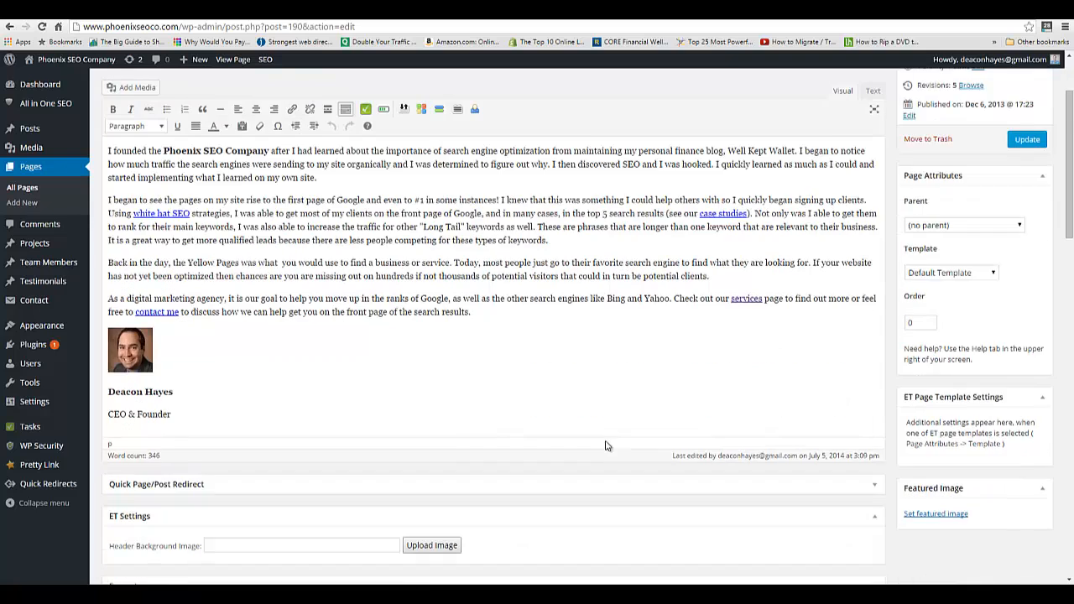
pyautogui.scroll(-3)
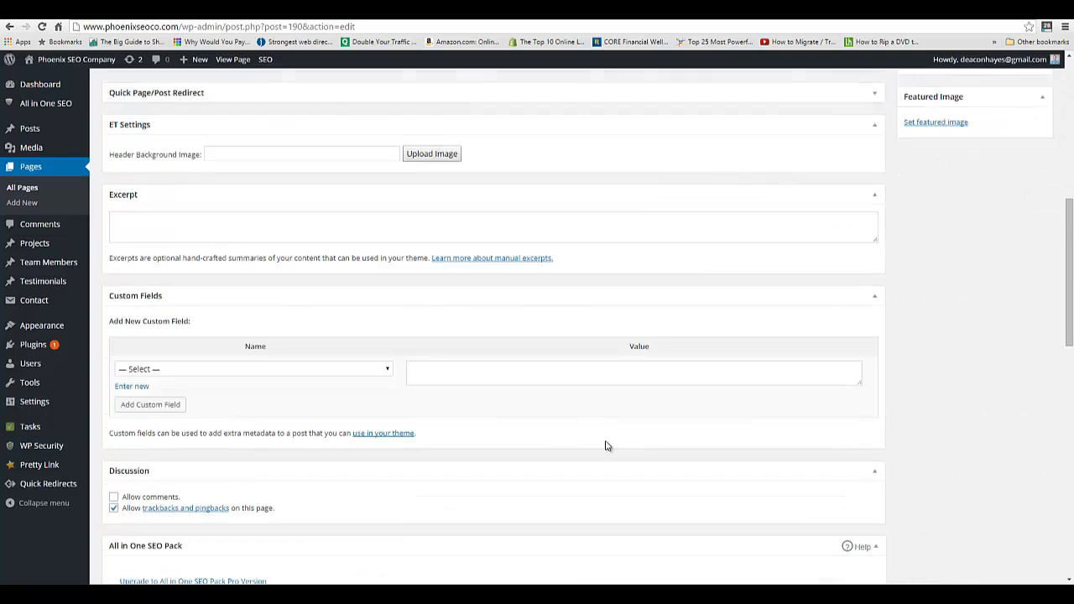
pyautogui.scroll(-3)
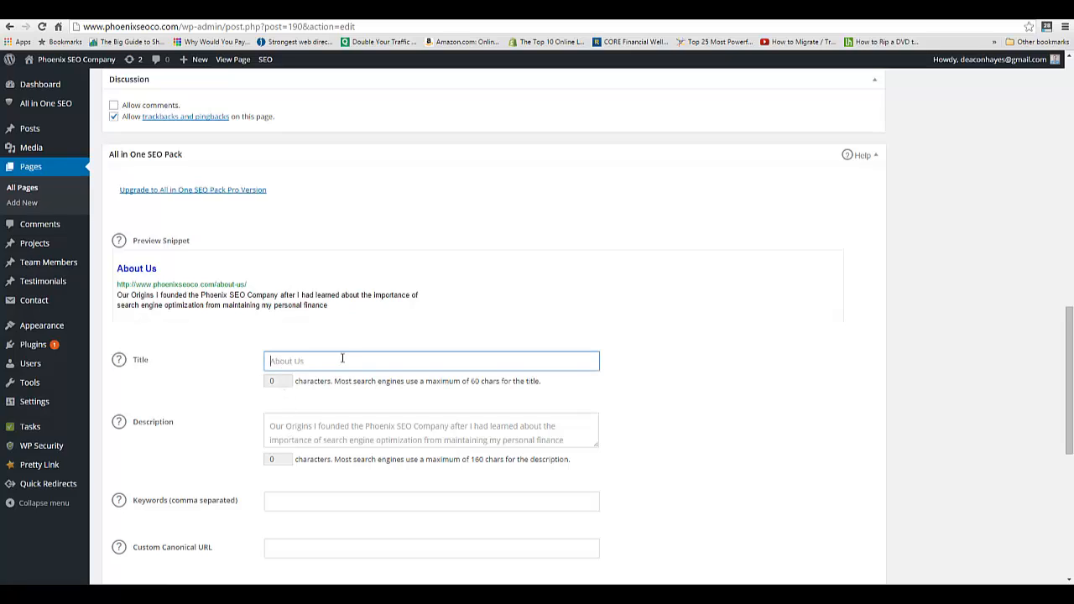
# - Enter 'About Us' as the All in One SEO Pack title
pyautogui.write('About')
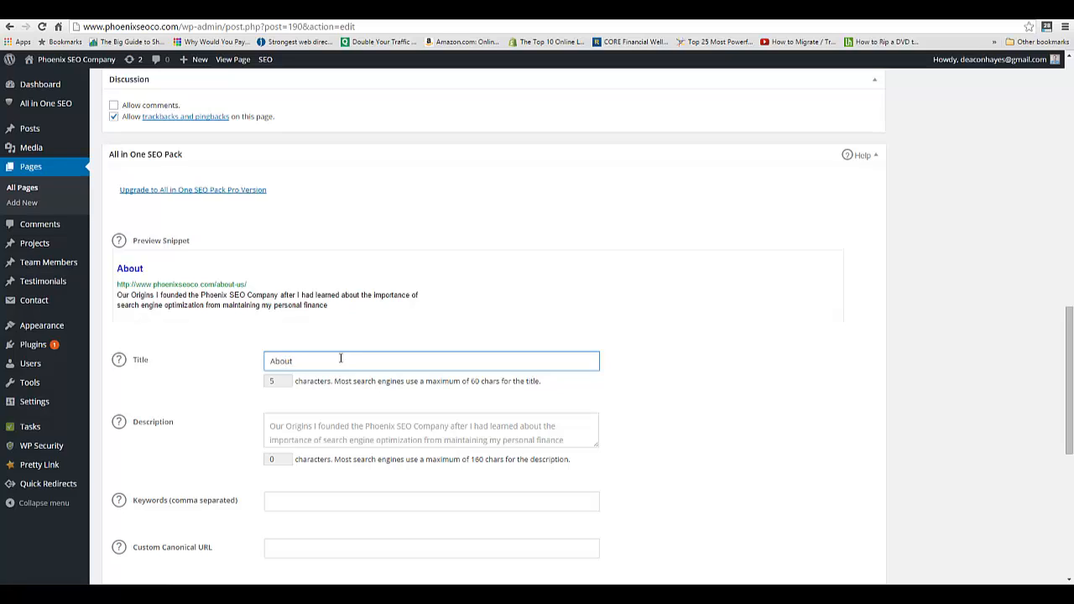
pyautogui.moveTo(395, 399)
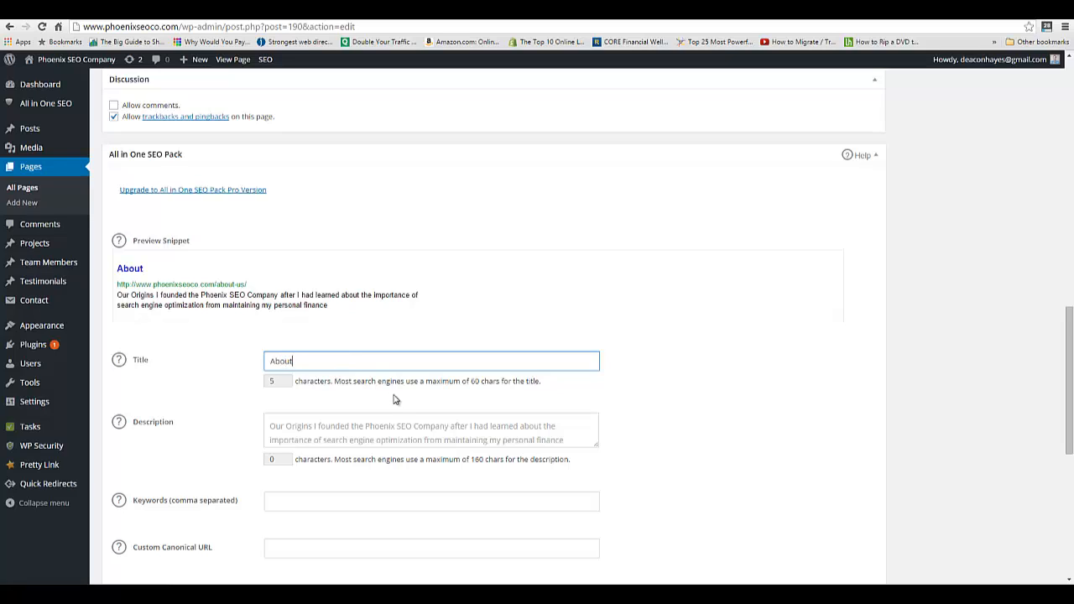
pyautogui.write('Us')
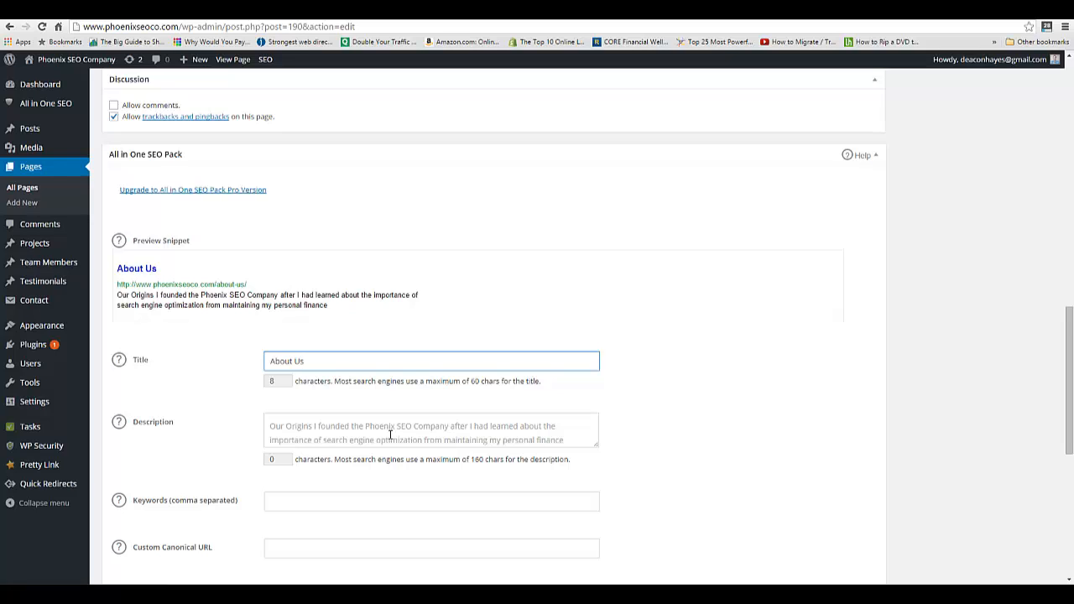
pyautogui.moveTo(349, 203)
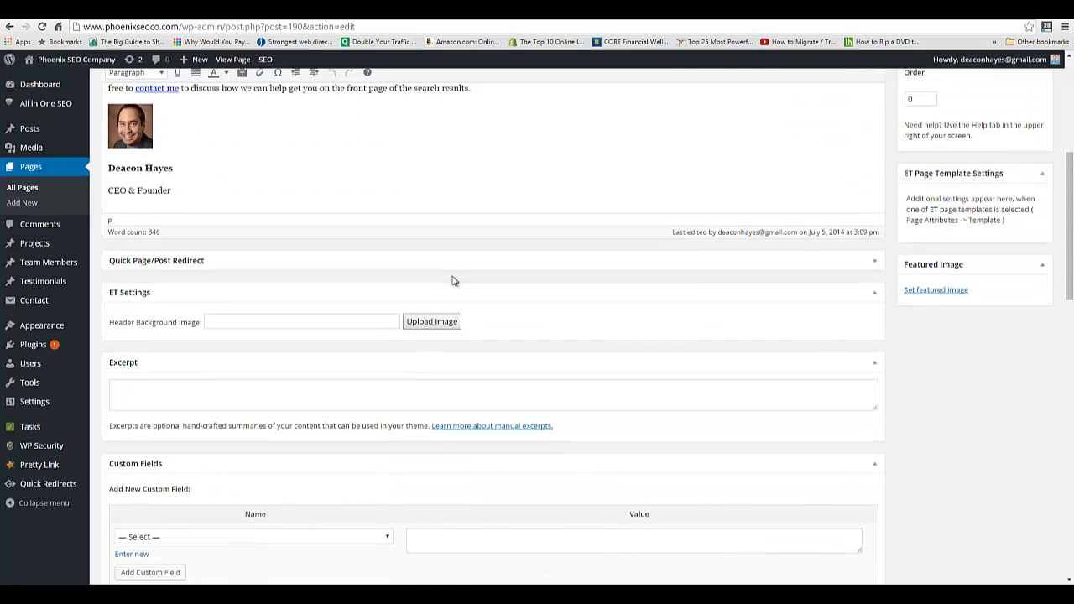
# - Select the page's opening sentence in the editor, then return to the SEO box
pyautogui.scroll(3)
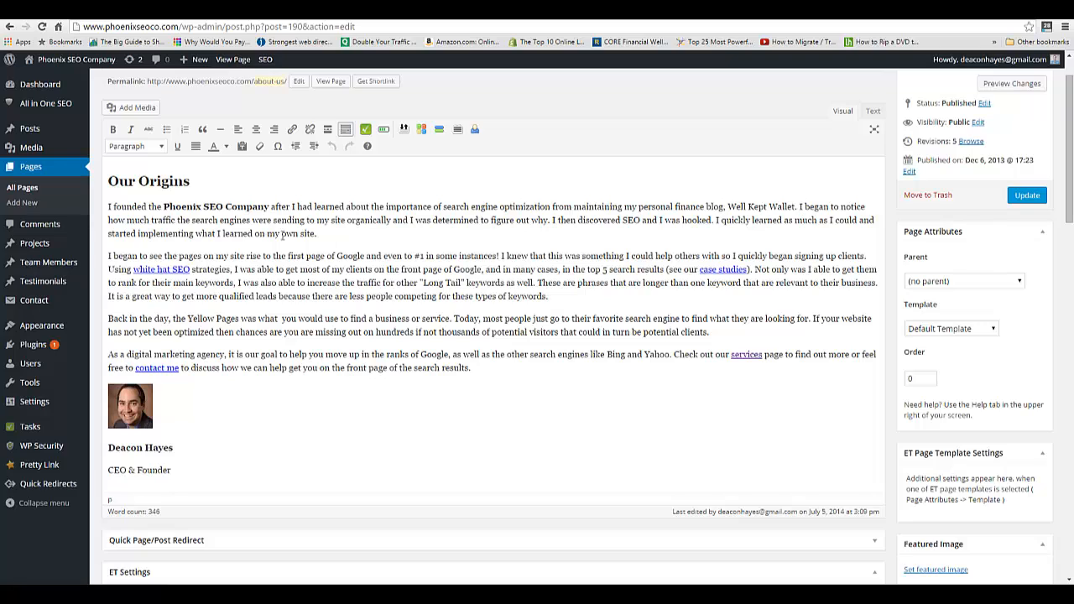
pyautogui.moveTo(107, 207); pyautogui.dragTo(270, 206)
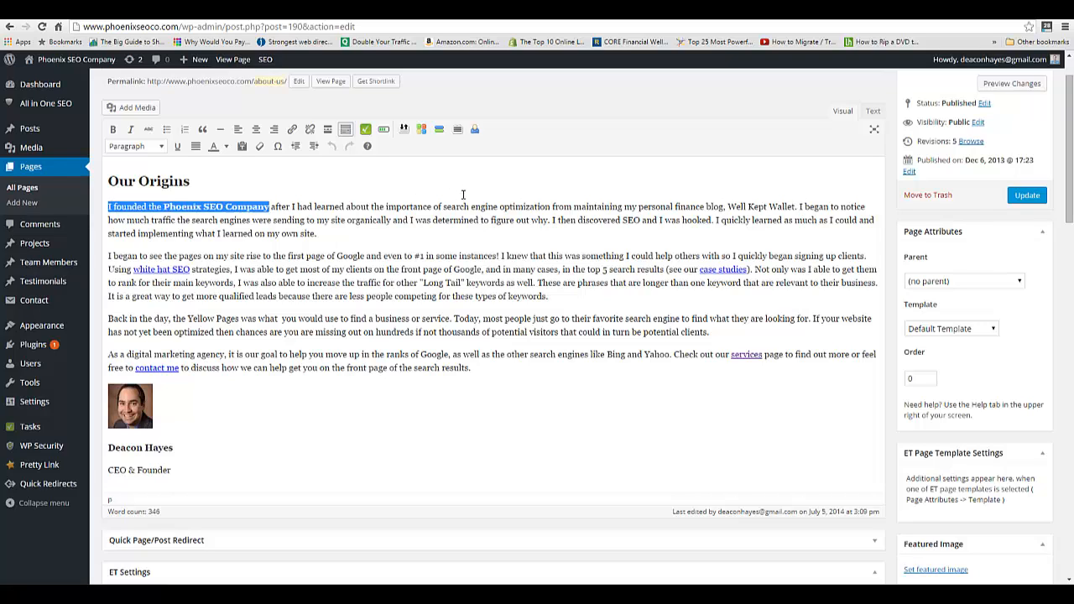
pyautogui.moveTo(268, 206); pyautogui.dragTo(802, 207)
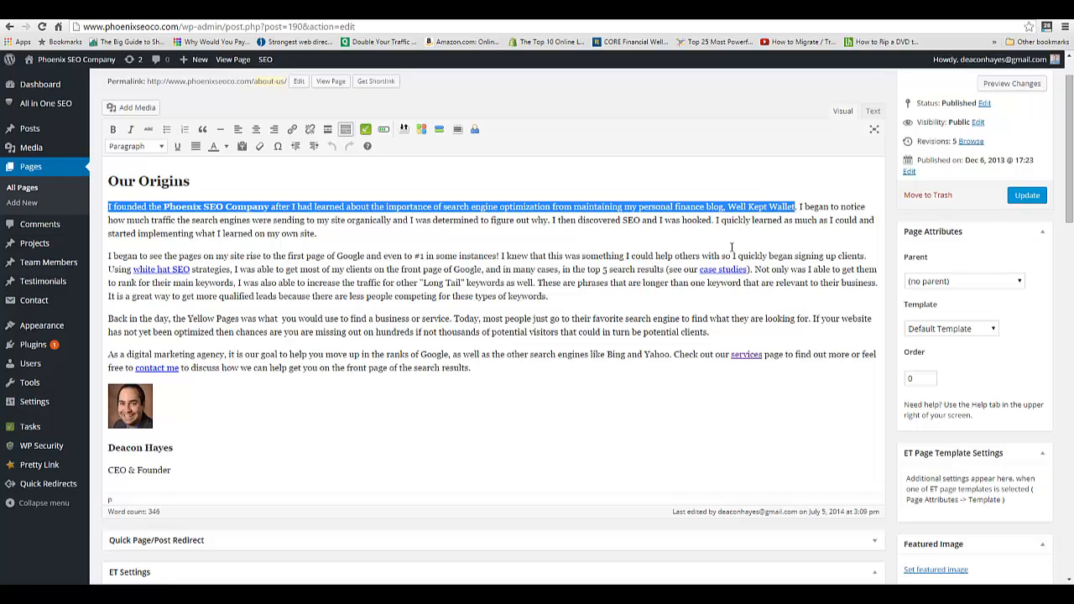
pyautogui.scroll(-3)
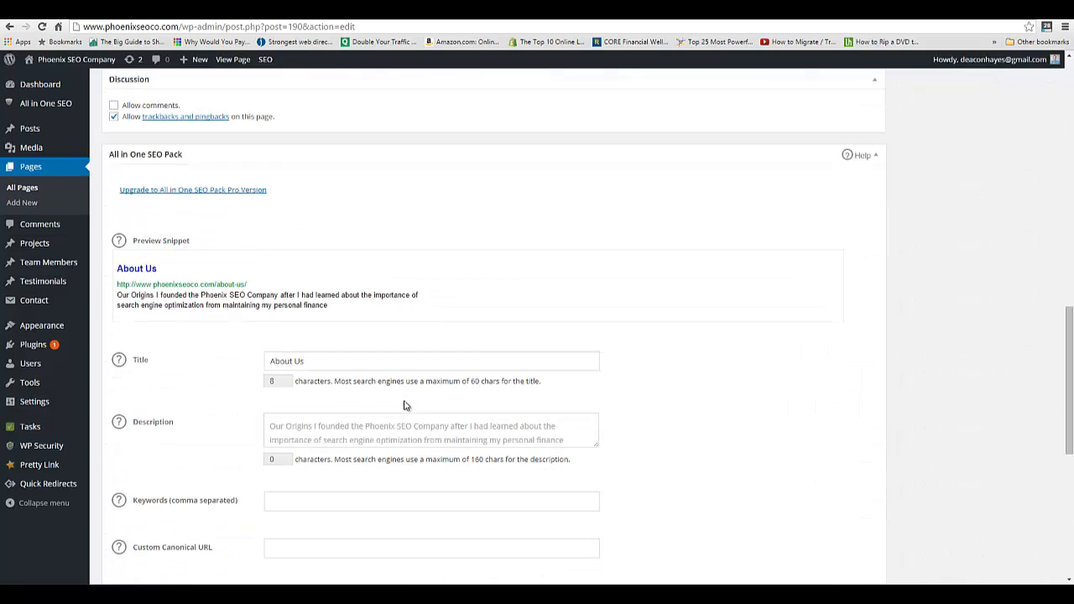
# - Write the SEO description and rework its opening to 'Phoenix SEO Company was founded'
pyautogui.write('I founded the Phoenix SEO Company after I had learned about the importance of search engine optimization from maintaining my personal finance blog, Well Kept Wallet')
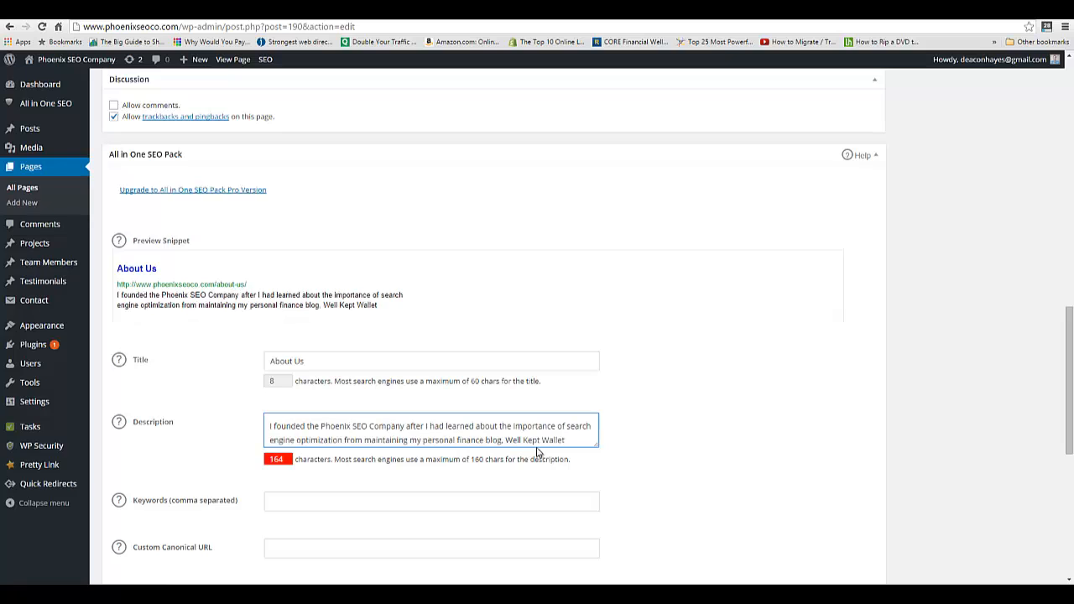
pyautogui.moveTo(302, 470)
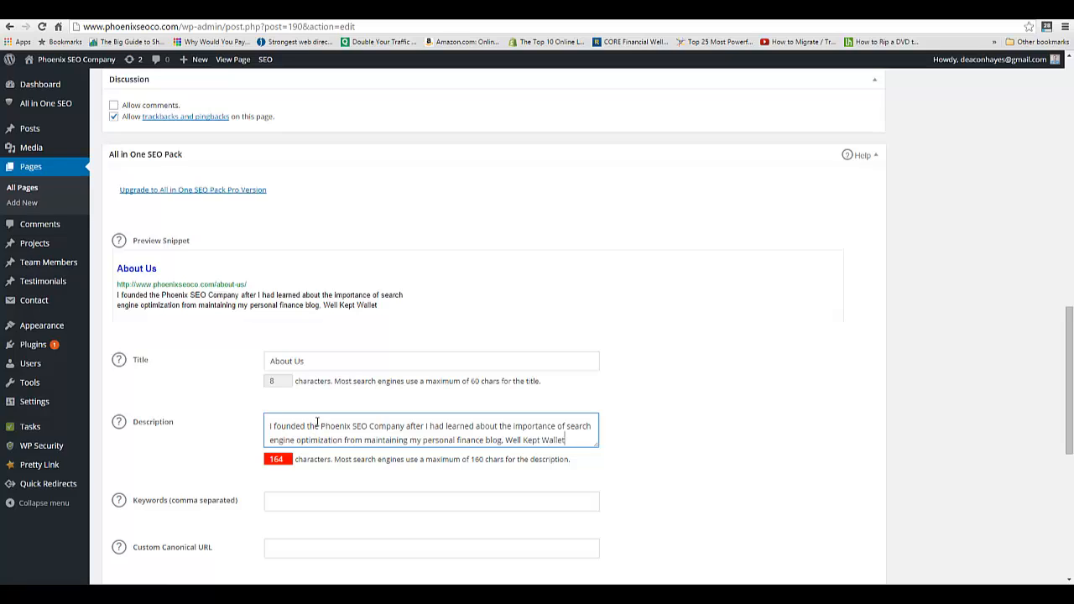
pyautogui.doubleClick(294, 426)
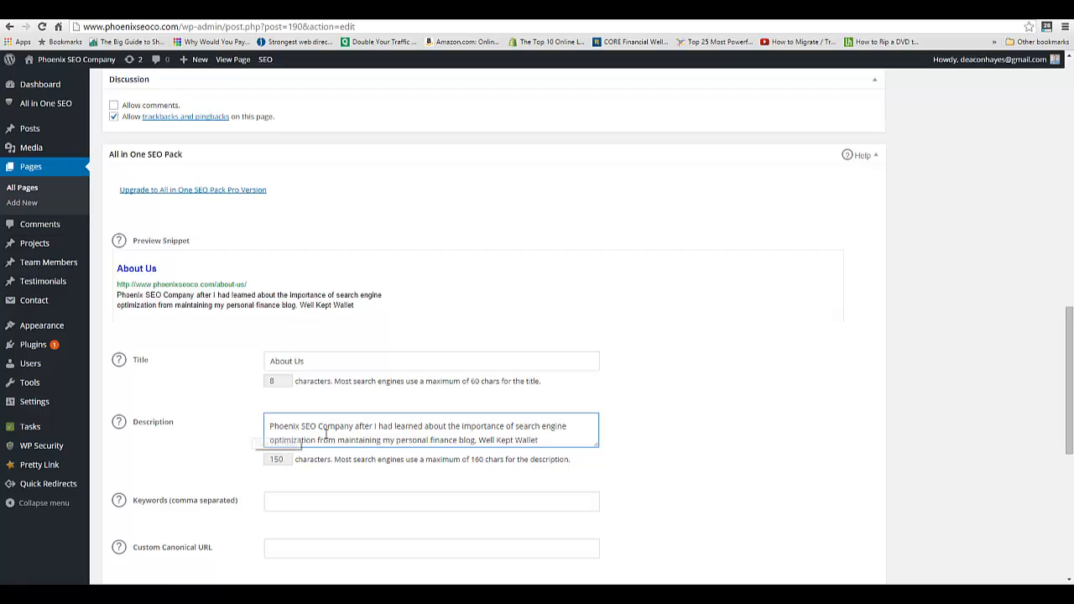
pyautogui.press('Backspace')
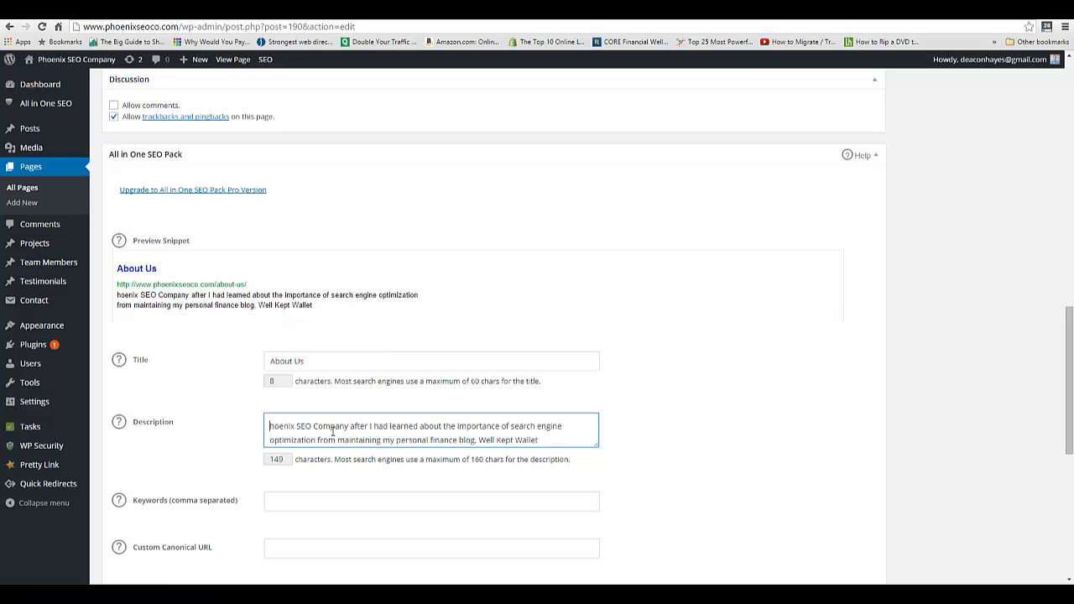
pyautogui.write('P')
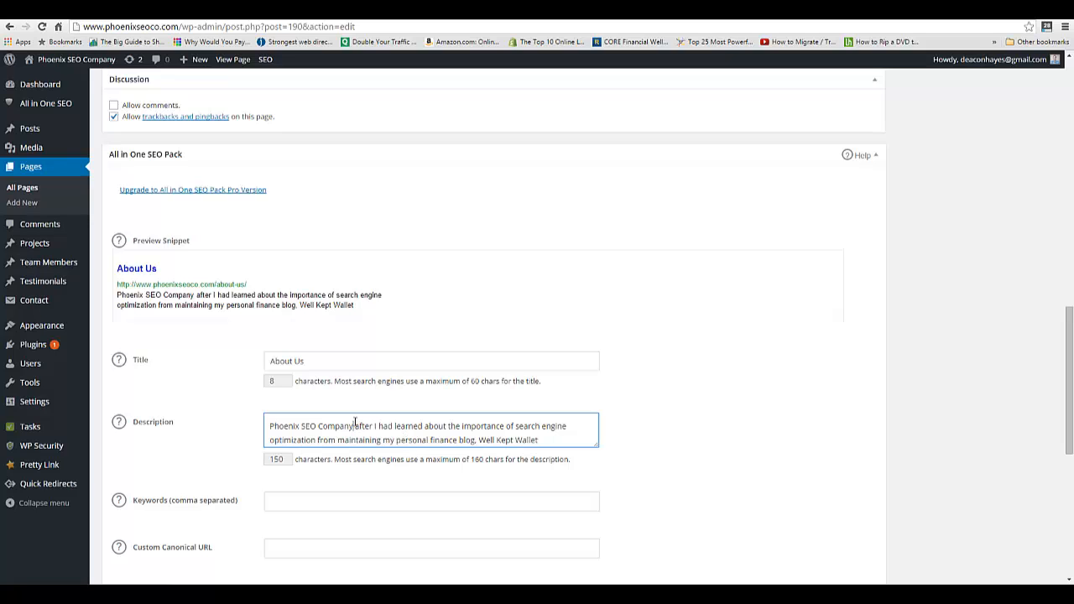
pyautogui.write('was founded  by')
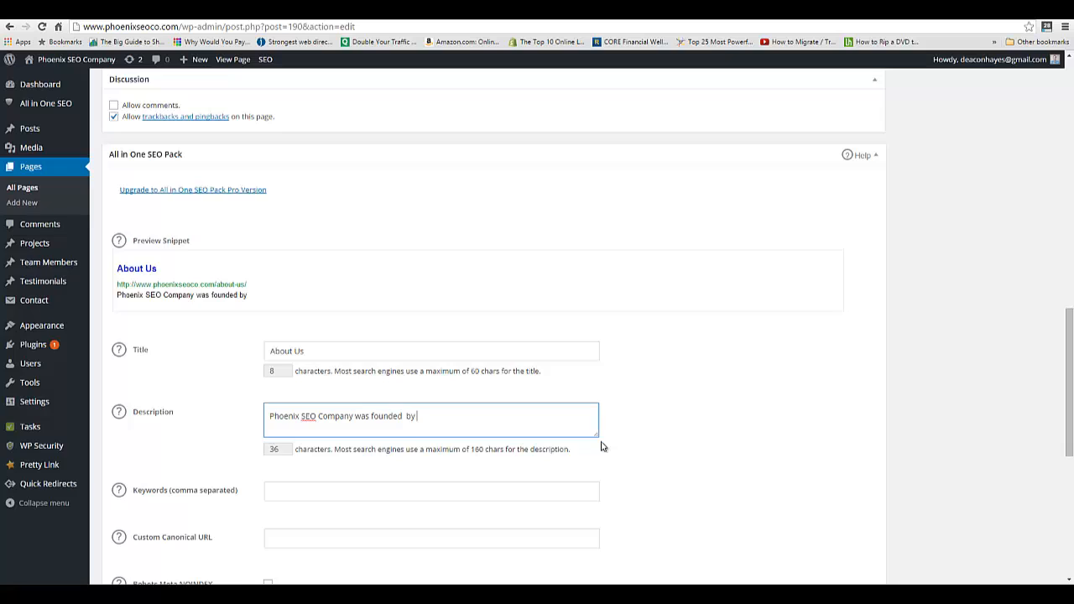
# - Complete the description: founded by Deacon Hayes in 2013 to improve small businesses' web presence
pyautogui.write('Deacon')
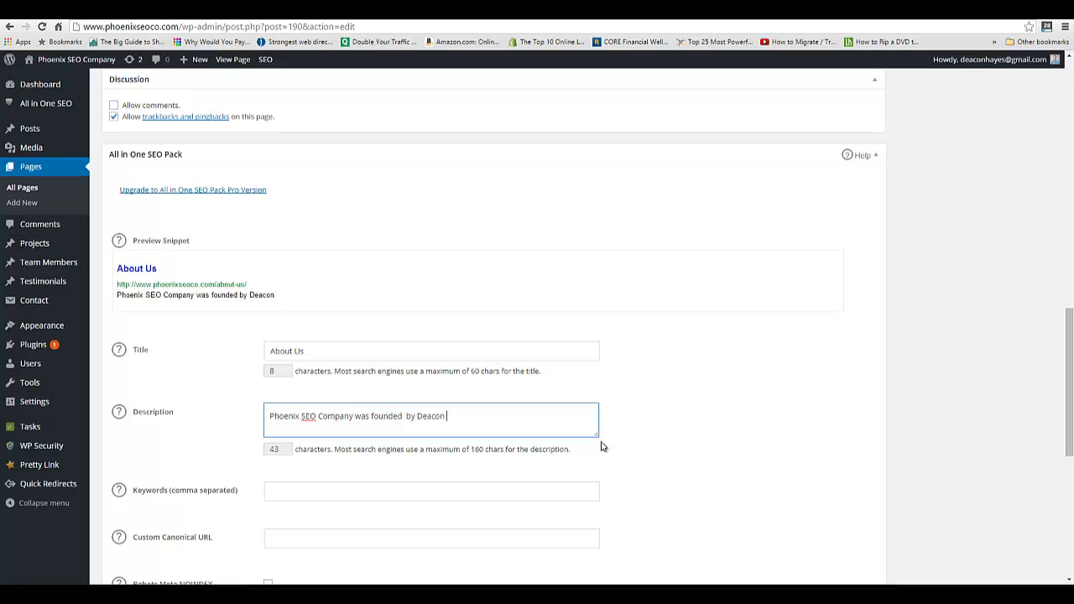
pyautogui.write('Hayes')
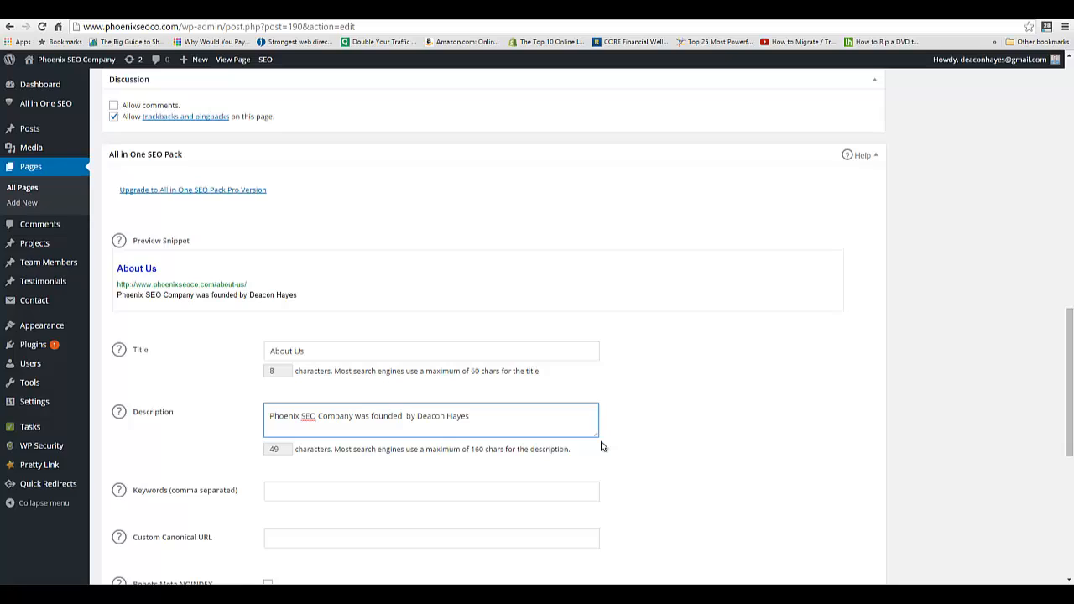
pyautogui.write('in')
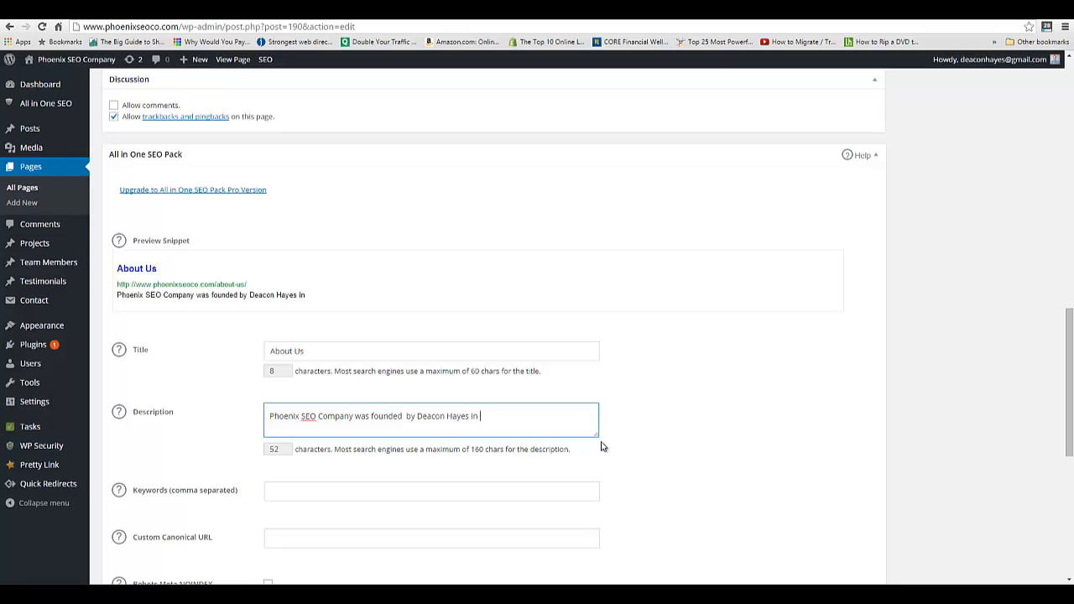
pyautogui.write('2')
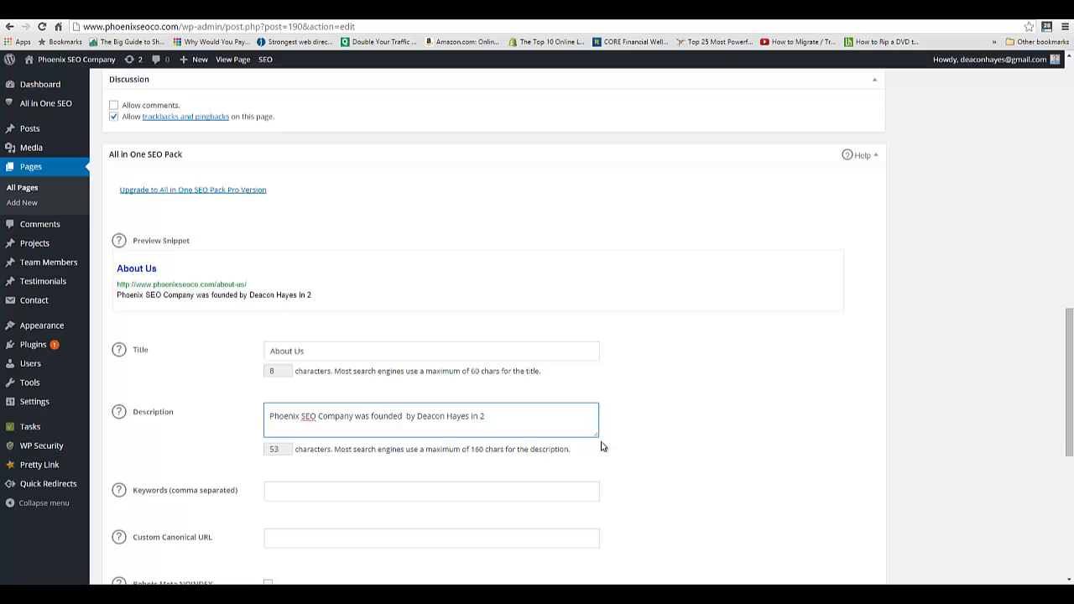
pyautogui.write('013')
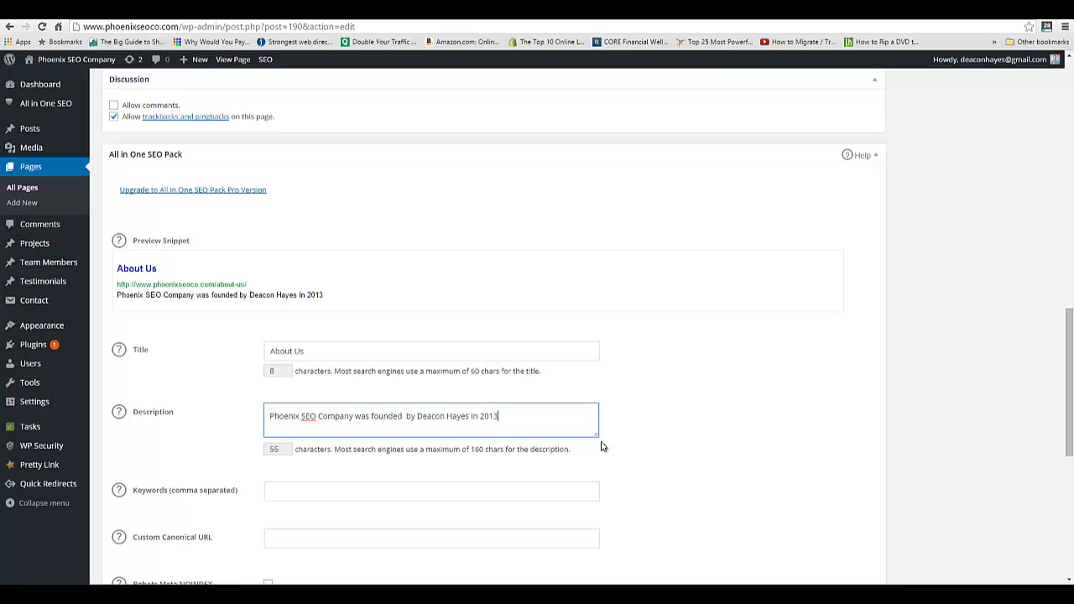
pyautogui.write('ro')
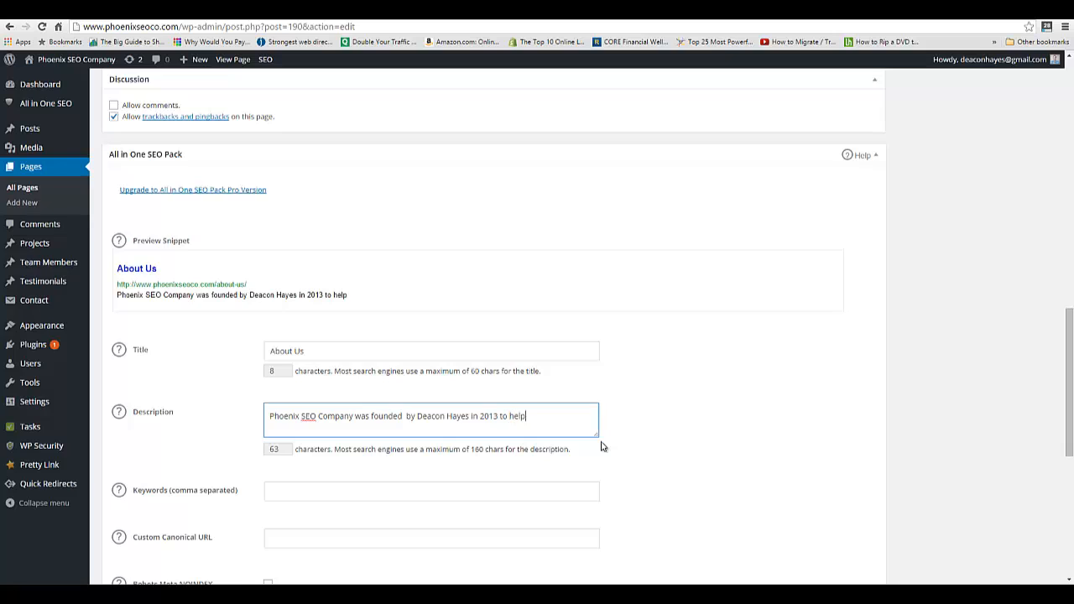
pyautogui.write('small bus')
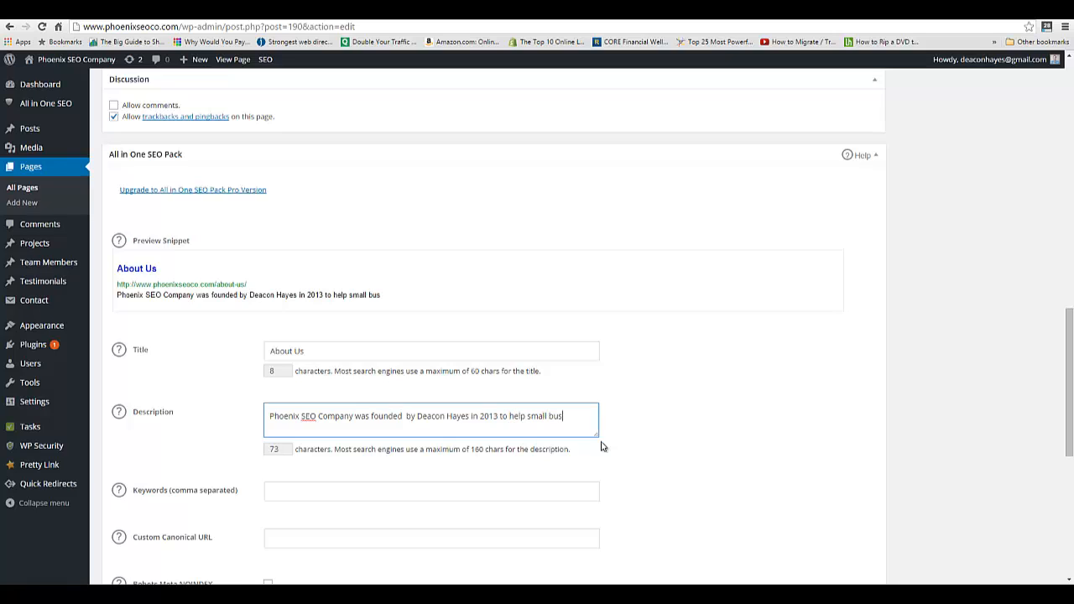
pyautogui.write('inesses improve their we')
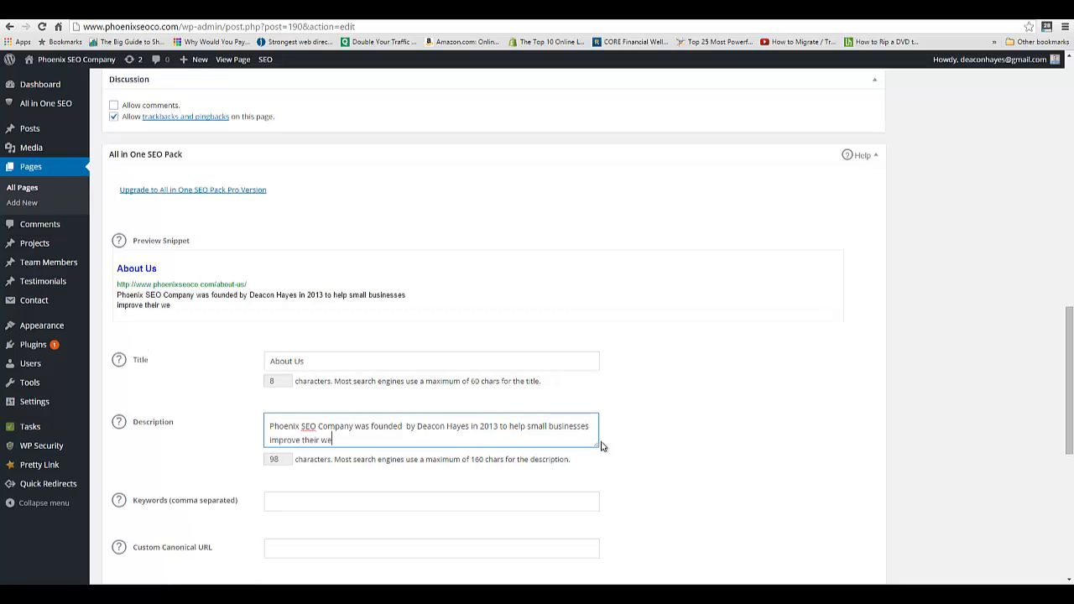
pyautogui.write('b presence.')
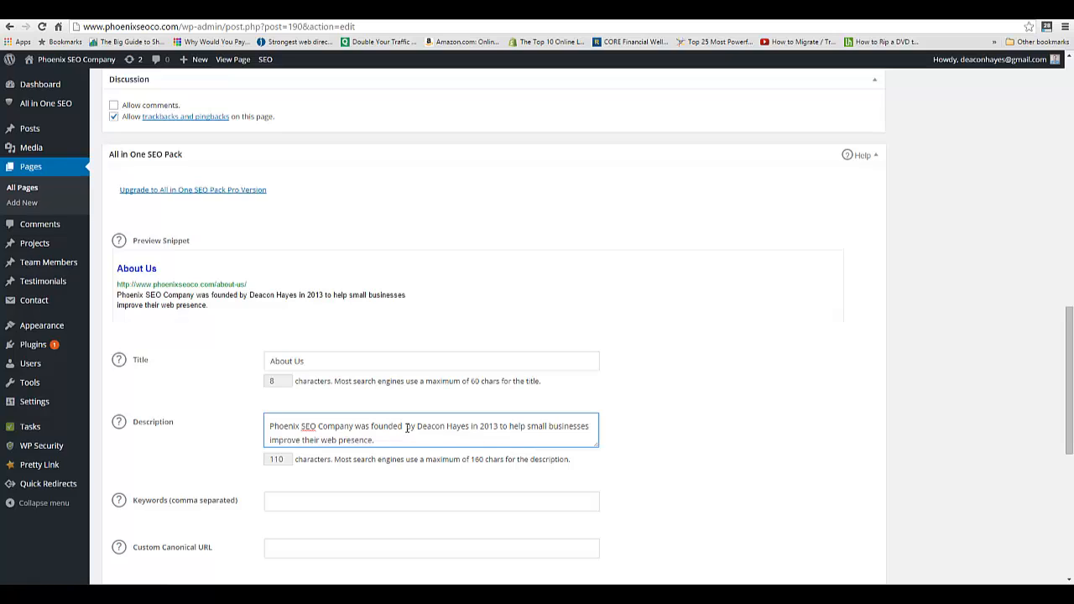
pyautogui.press('Backspace')
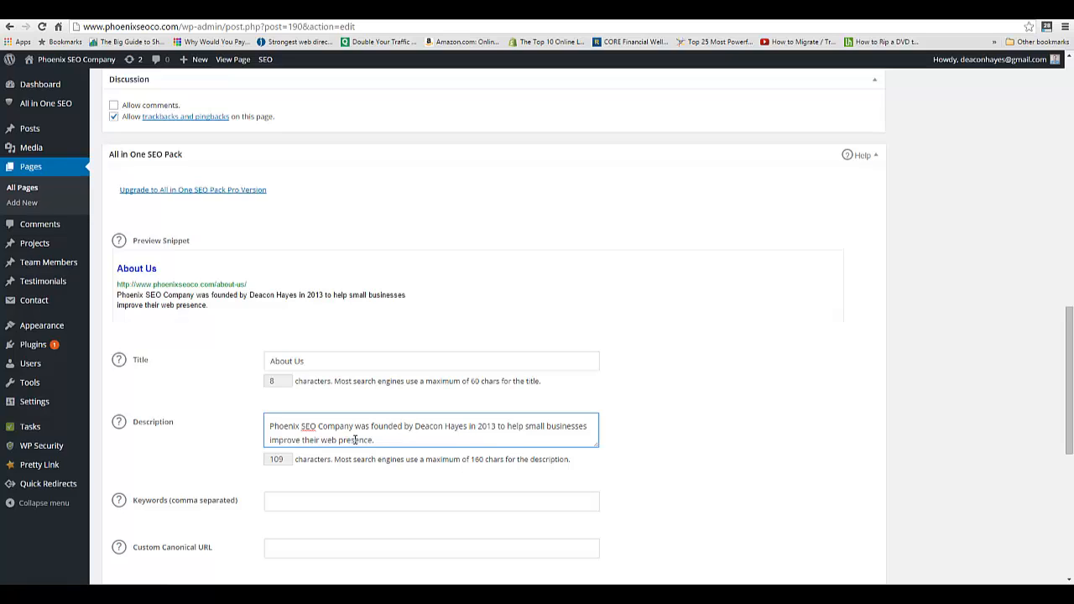
pyautogui.moveTo(375, 412)
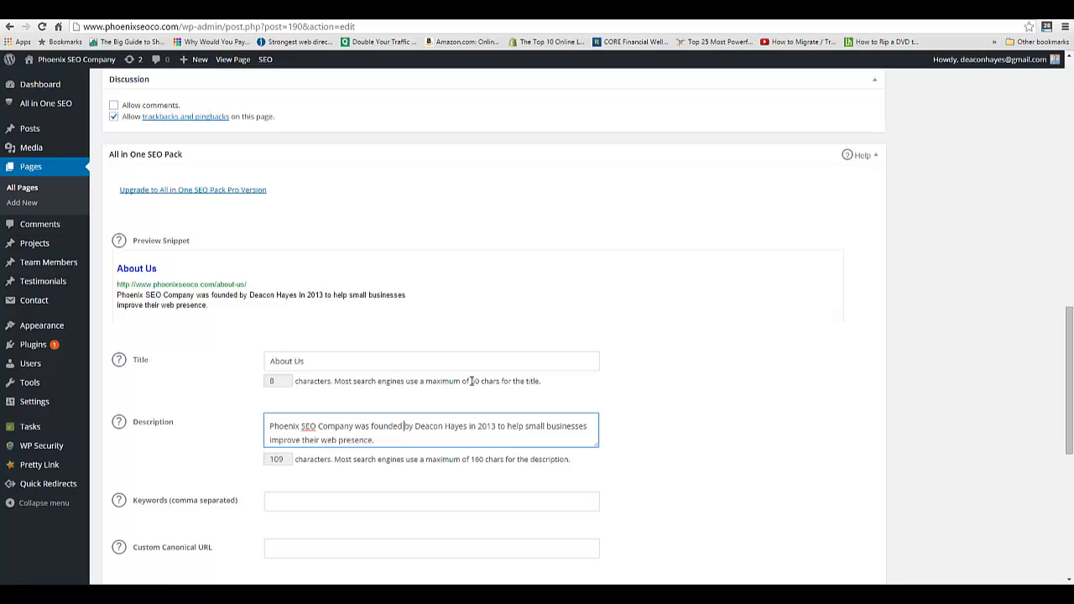
pyautogui.moveTo(326, 379)
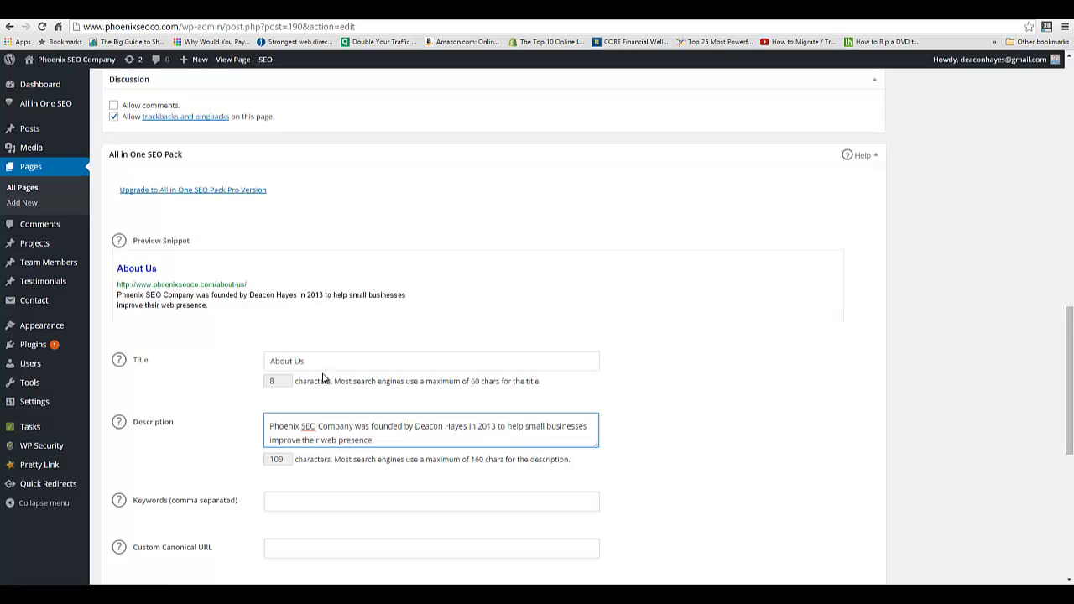
pyautogui.moveTo(143, 268)
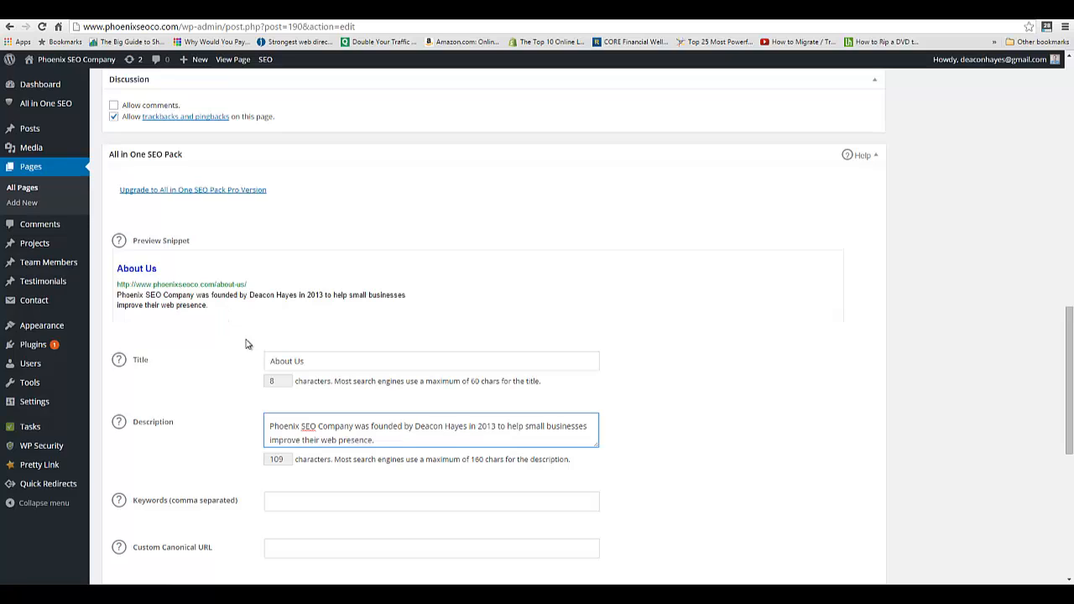
pyautogui.scroll(-3)
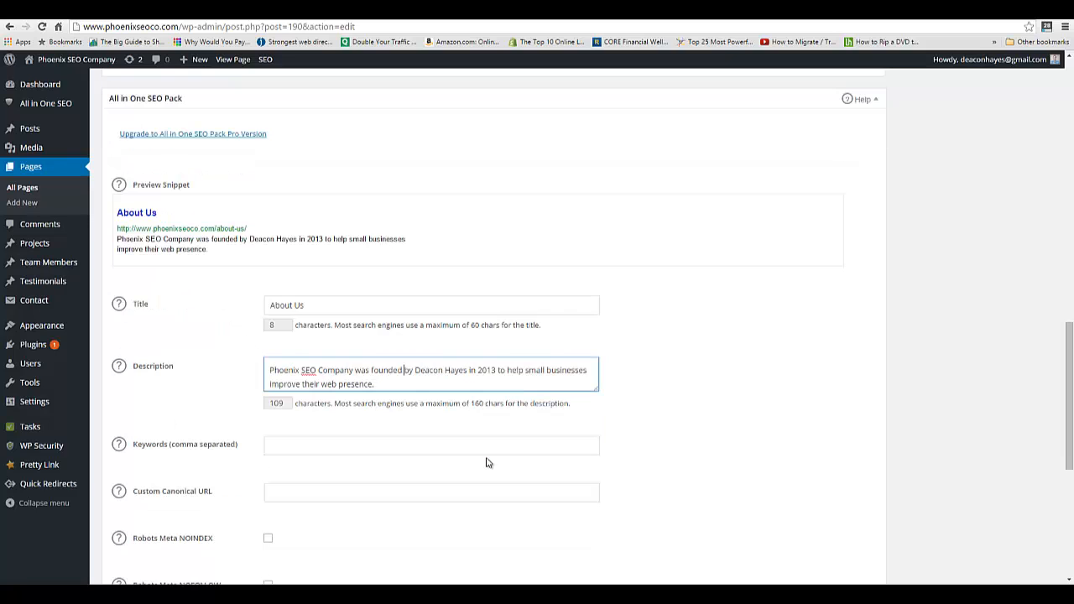
pyautogui.scroll(-3)
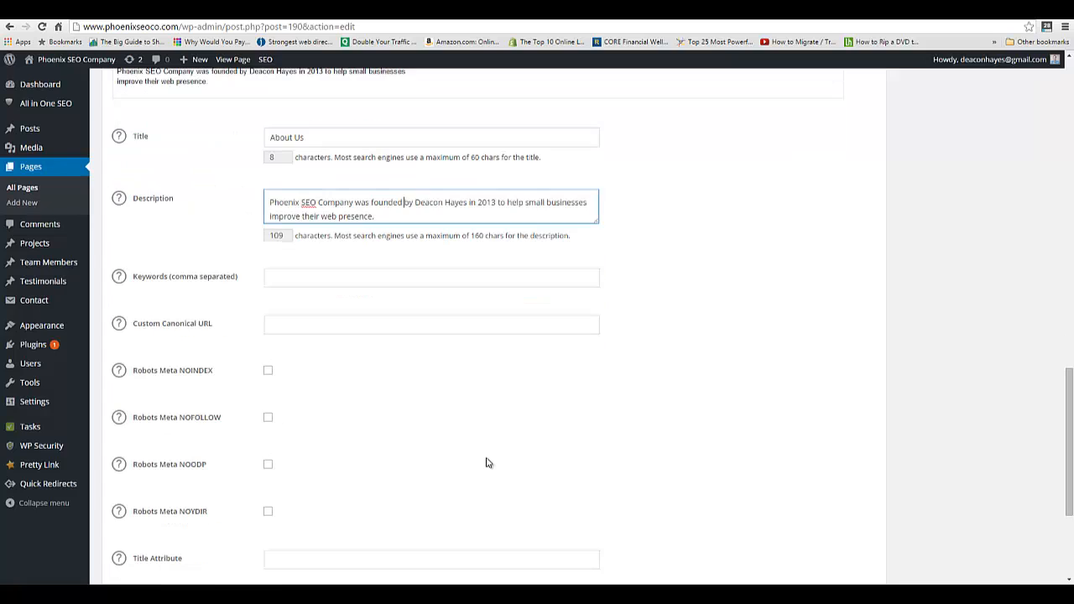
pyautogui.moveTo(423, 439)
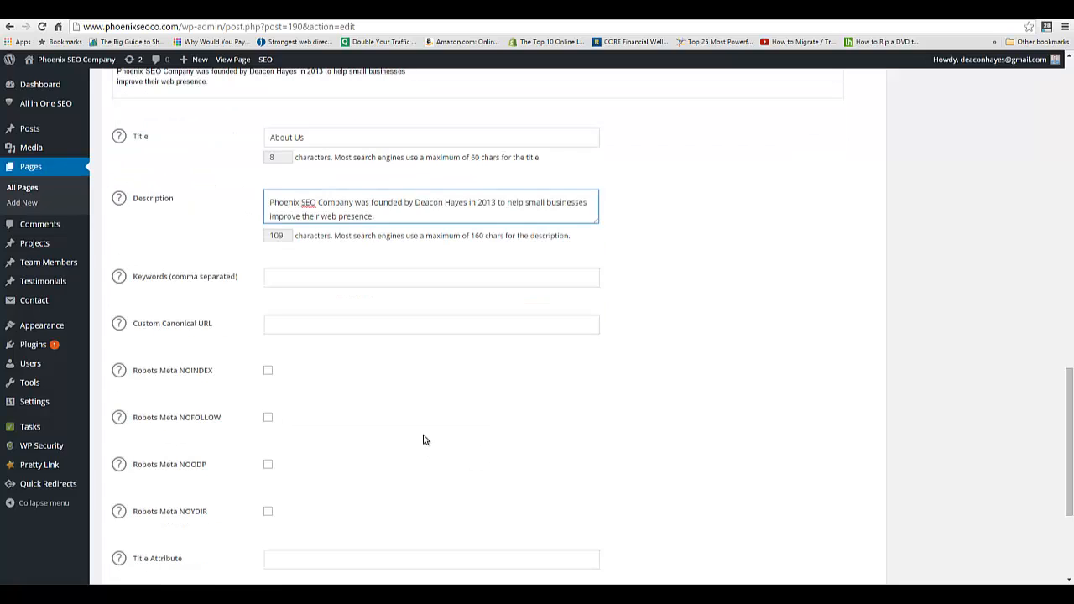
pyautogui.moveTo(282, 426)
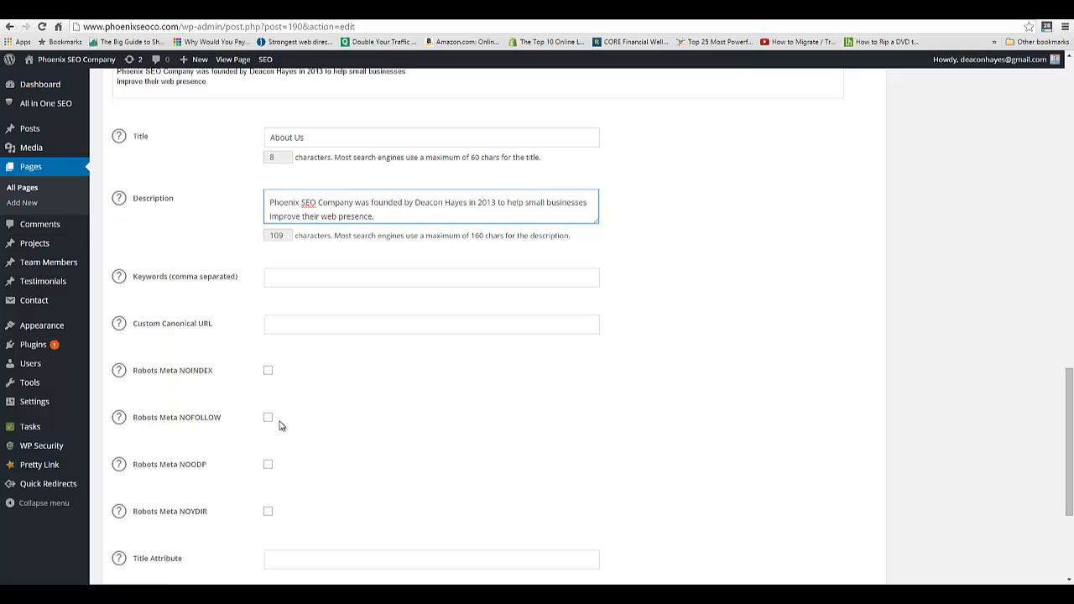
pyautogui.scroll(3)
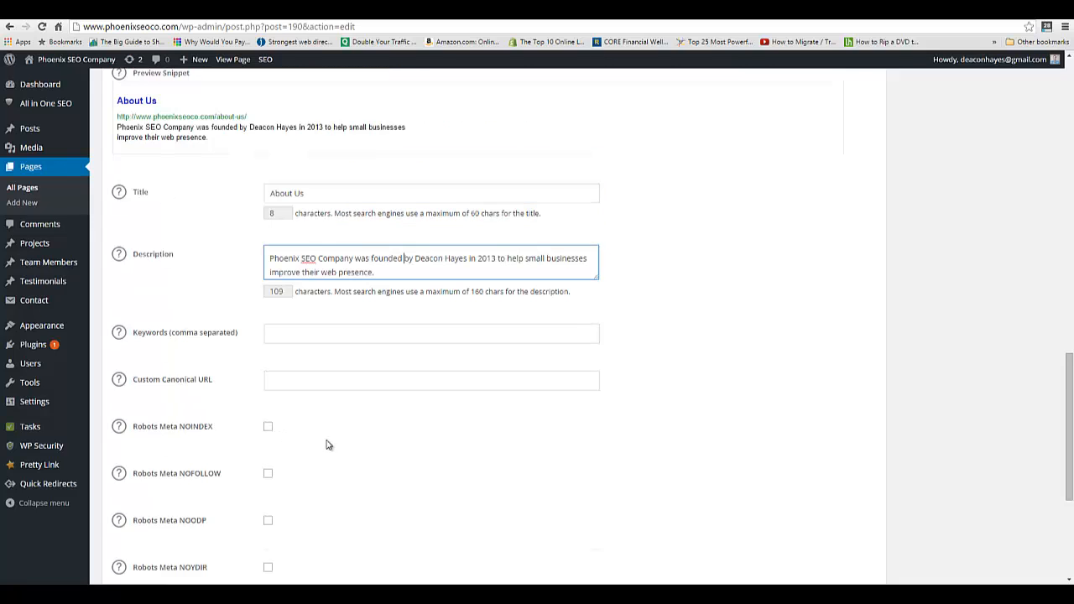
pyautogui.scroll(3)
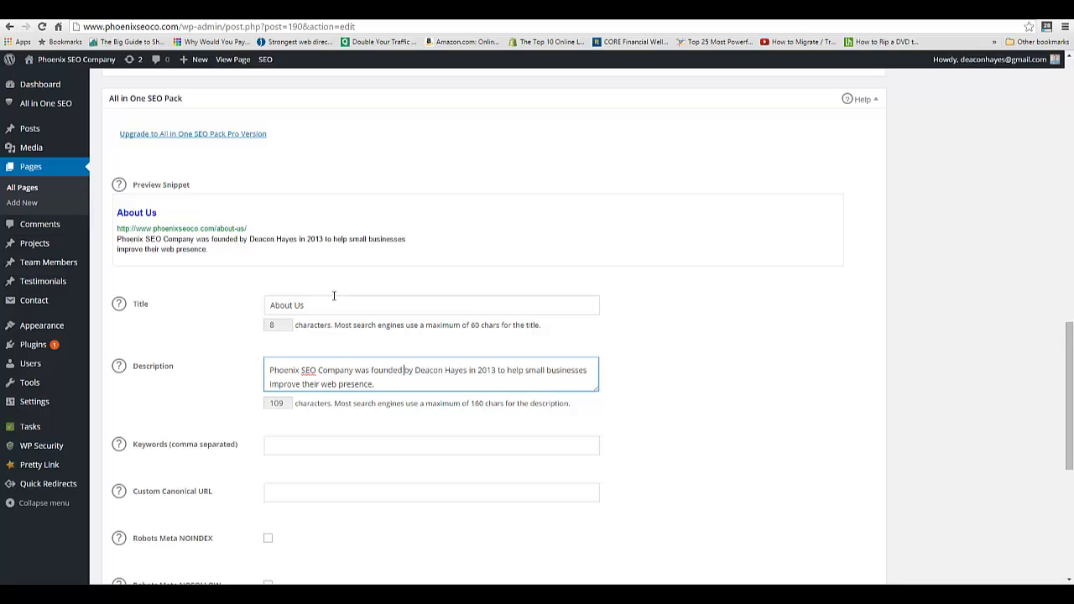
pyautogui.moveTo(148, 116)
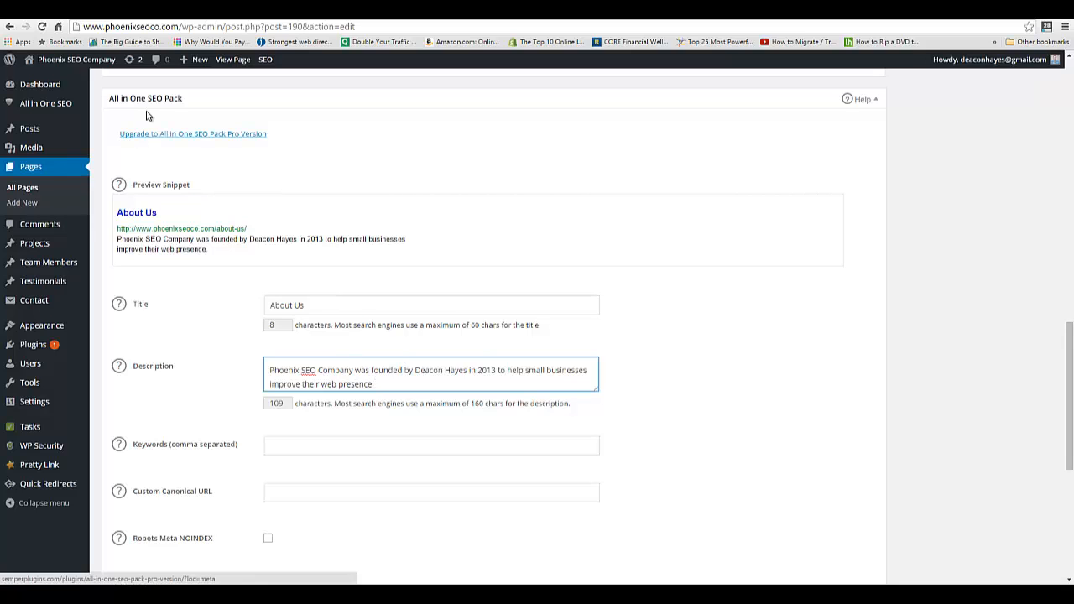
pyautogui.scroll(3)
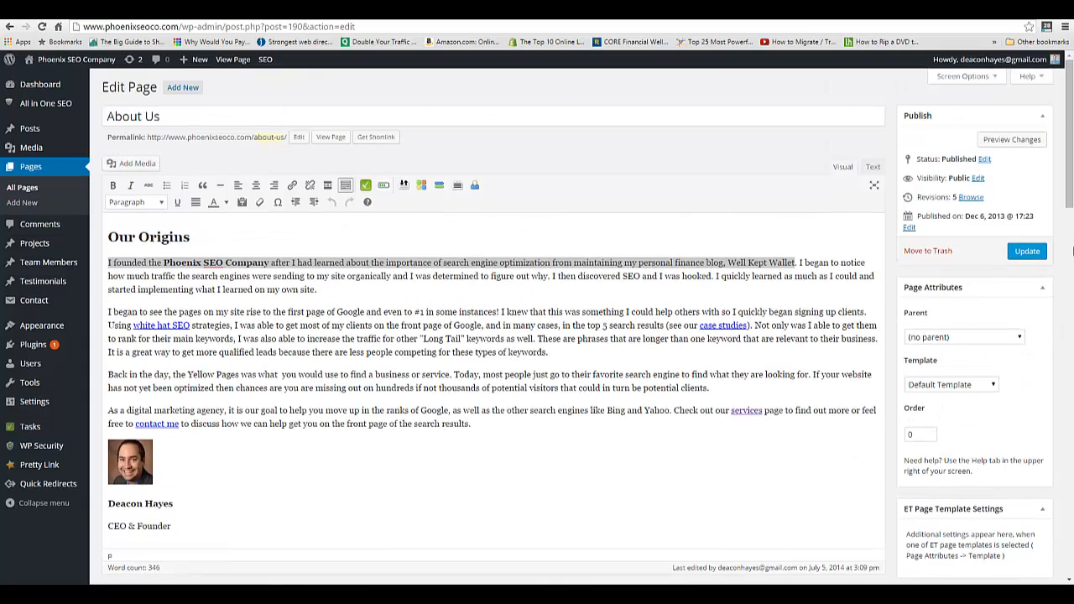
# - Update the About Us page to store its new SEO title and description
pyautogui.click(1027, 252)
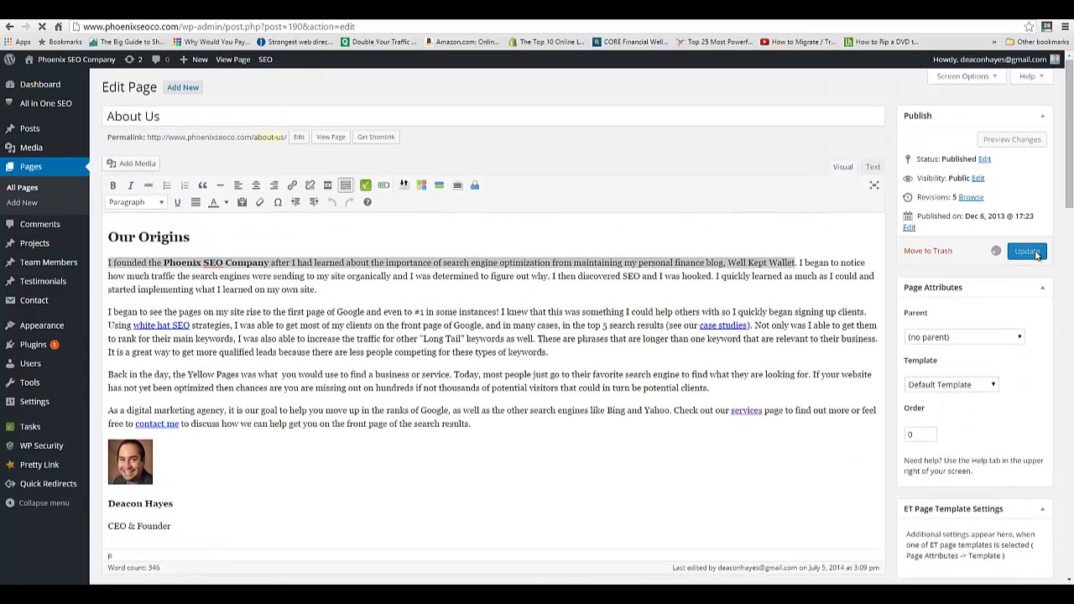
pyautogui.click(1026, 251)
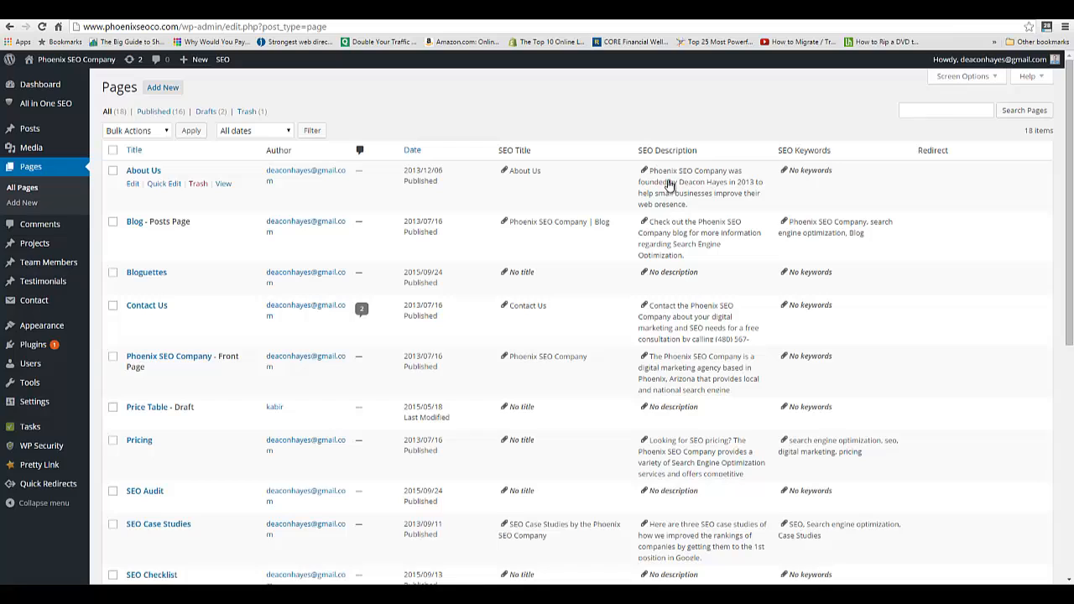
pyautogui.moveTo(552, 242)
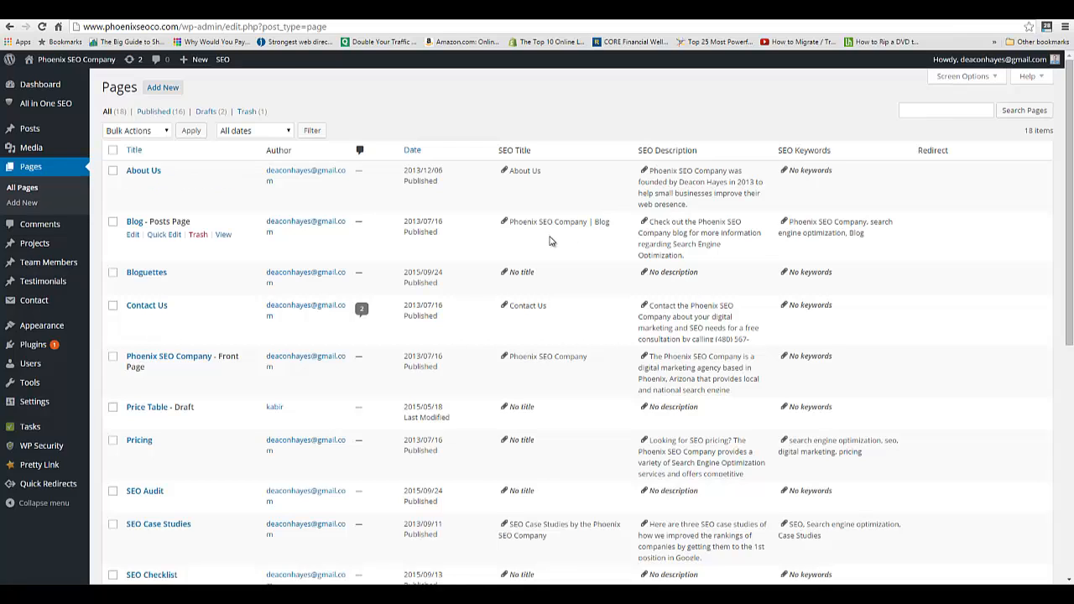
pyautogui.moveTo(770, 443)
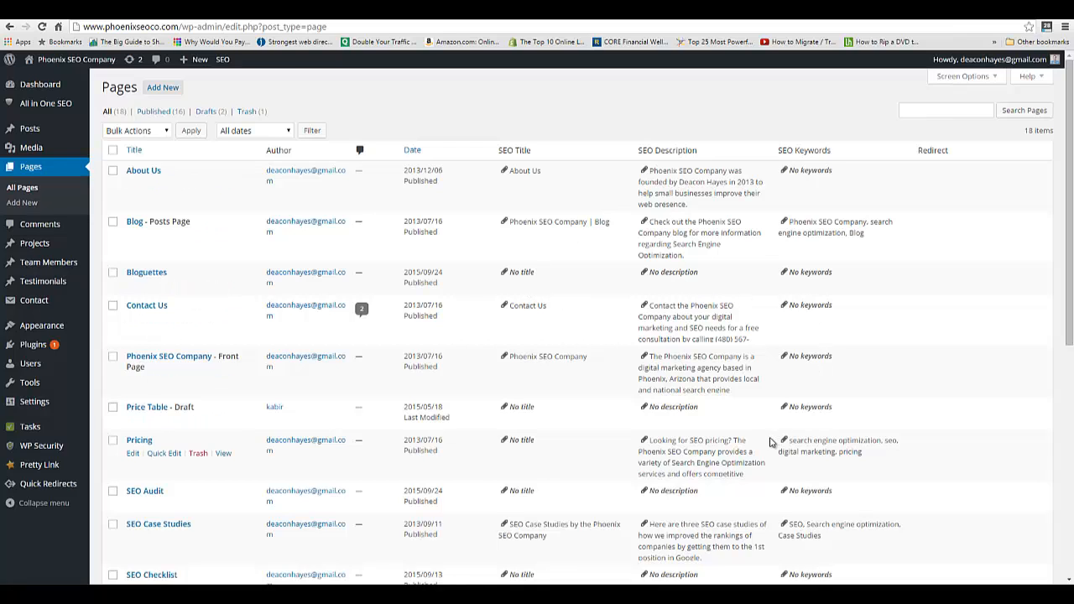
pyautogui.moveTo(633, 422)
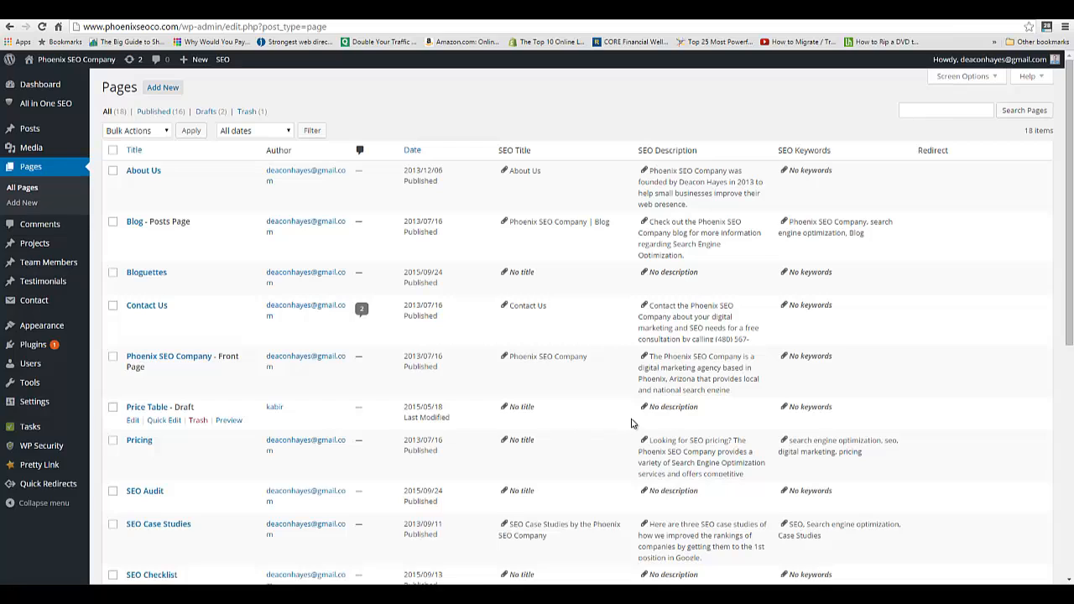
pyautogui.moveTo(643, 423)
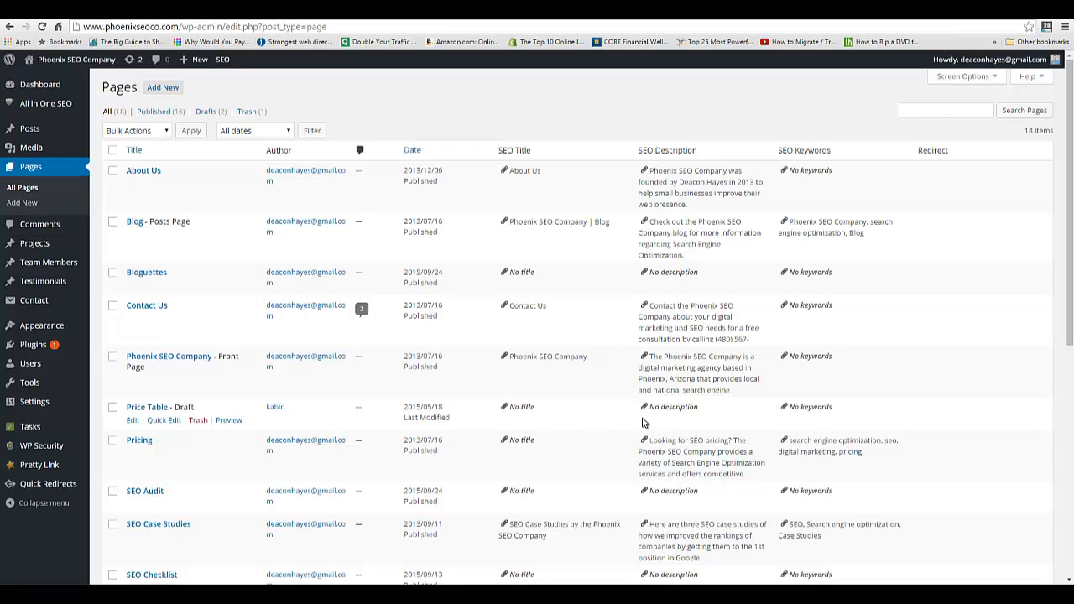